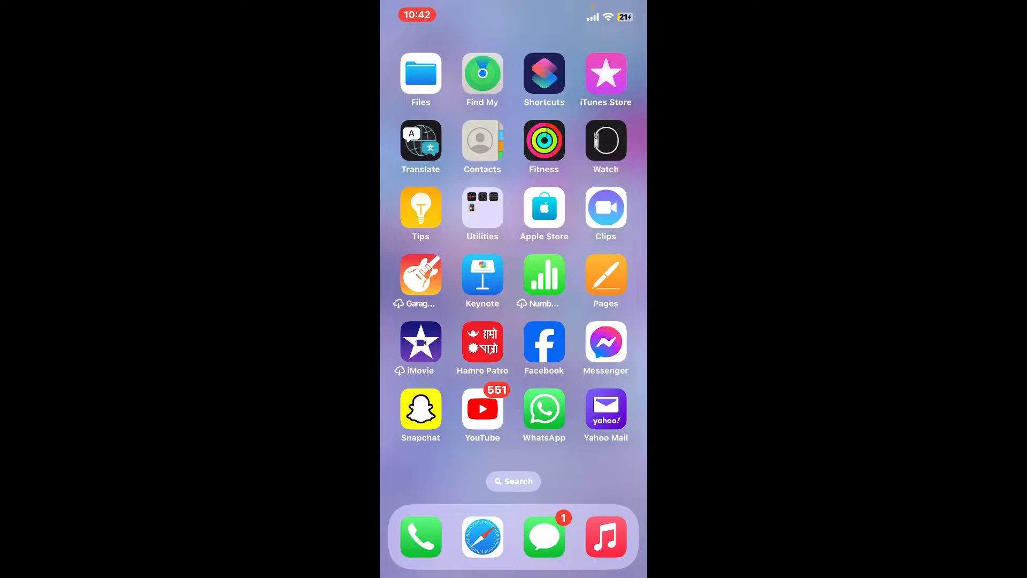
# - Launch Yahoo Mail from the home screen to reach the accounts panel
pyautogui.click(605, 410)
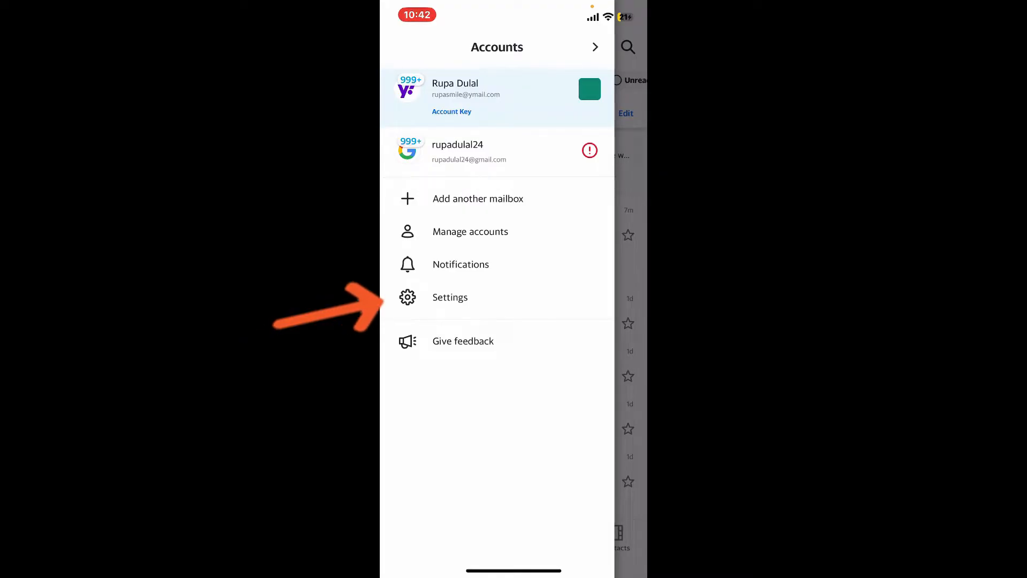
# - Go through Manage accounts and the Yahoo account's details to its Security page
pyautogui.click(449, 297)
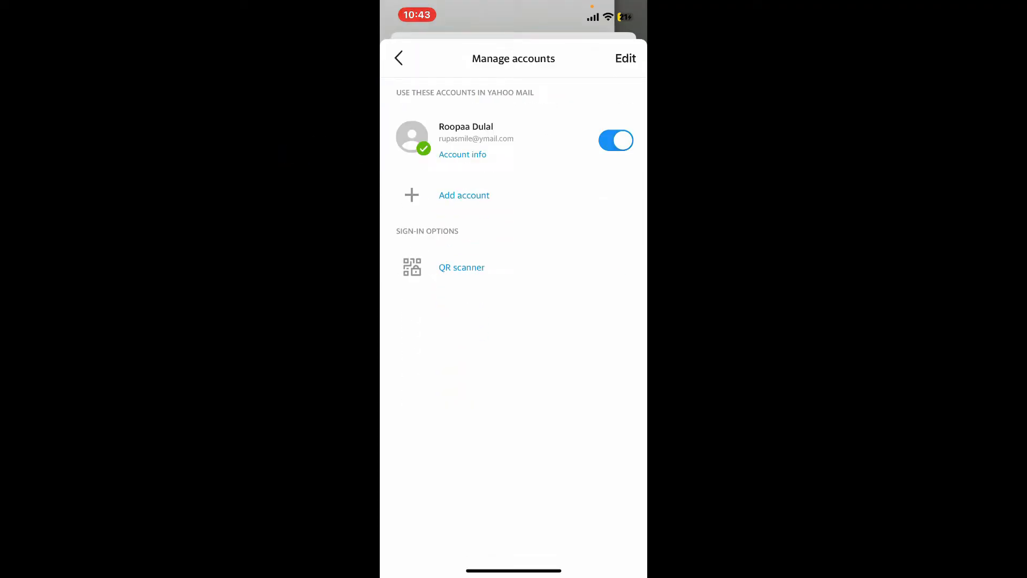
pyautogui.click(462, 154)
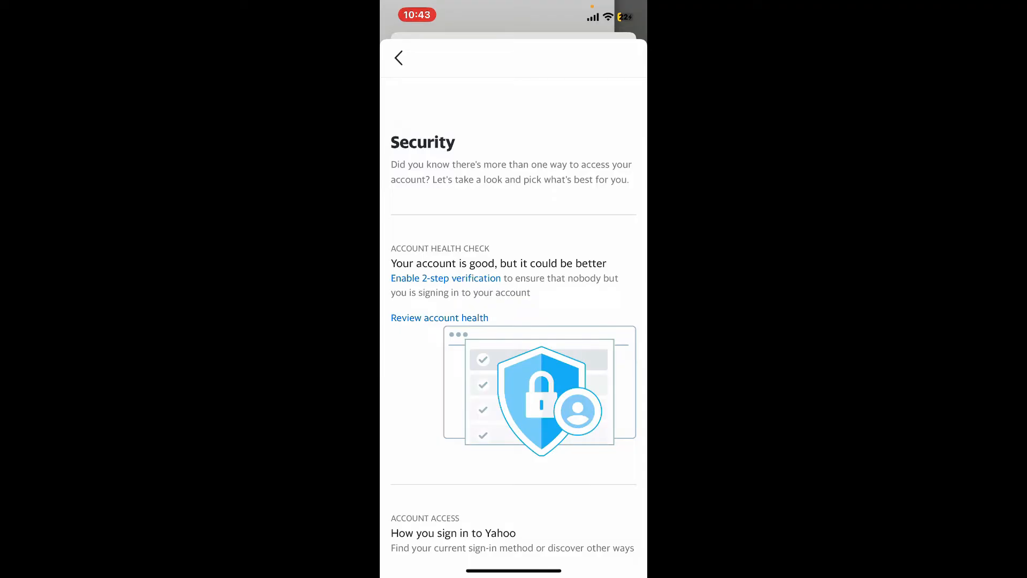
# - Scroll to Recovery phone numbers and start adding a new phone number
pyautogui.scroll(-3)
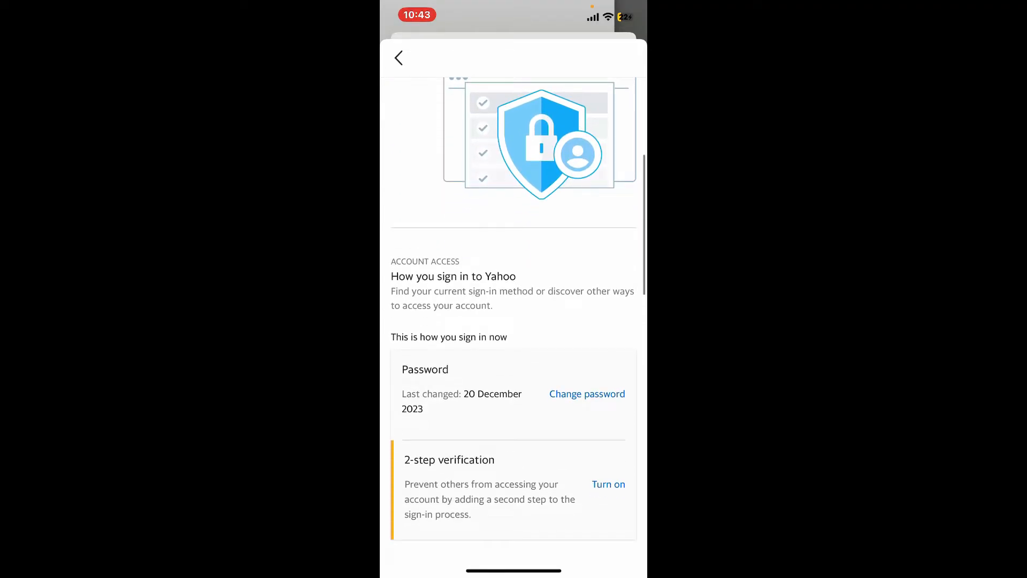
pyautogui.scroll(-3)
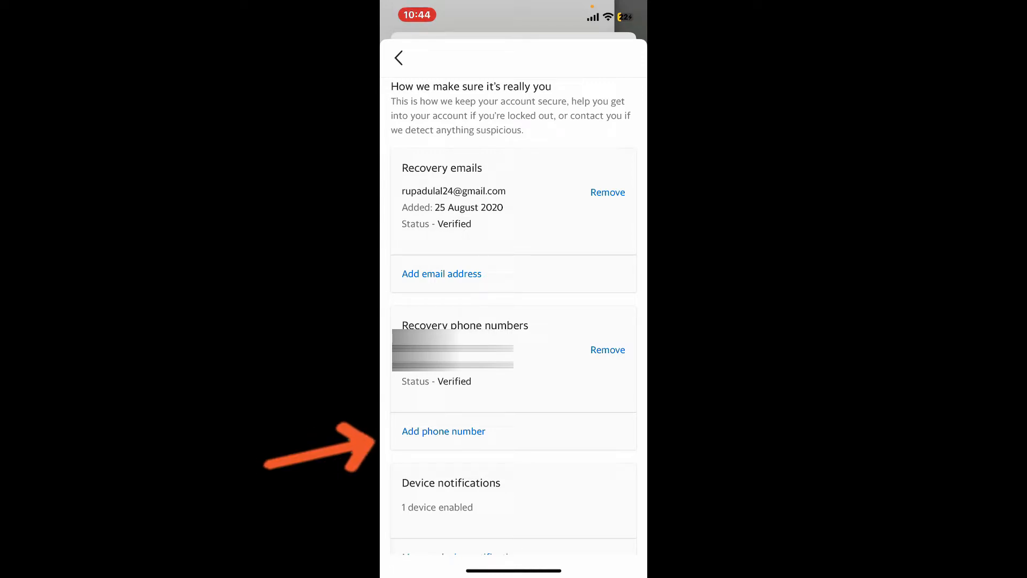
pyautogui.click(444, 431)
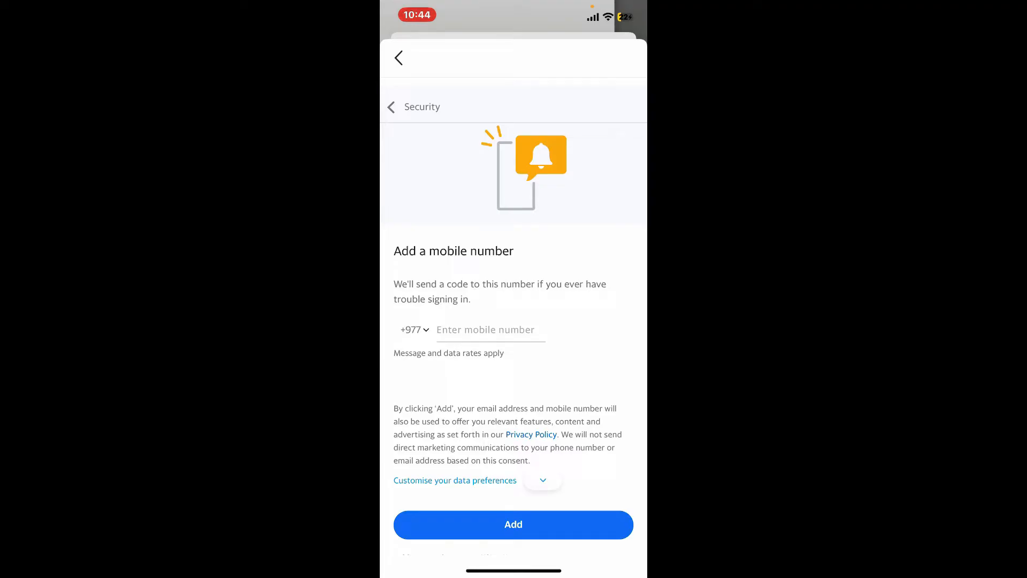
pyautogui.click(485, 329)
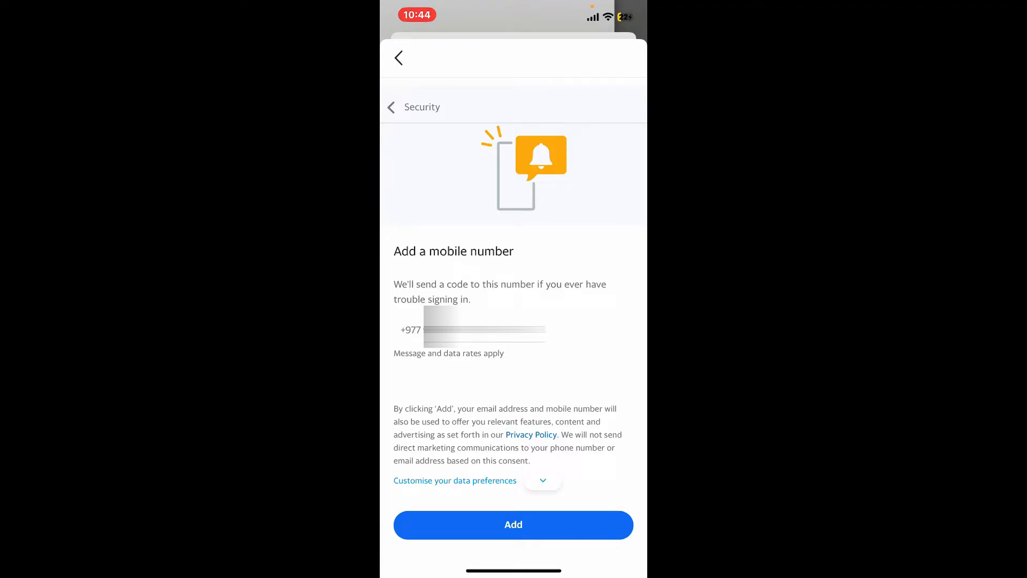
pyautogui.click(513, 524)
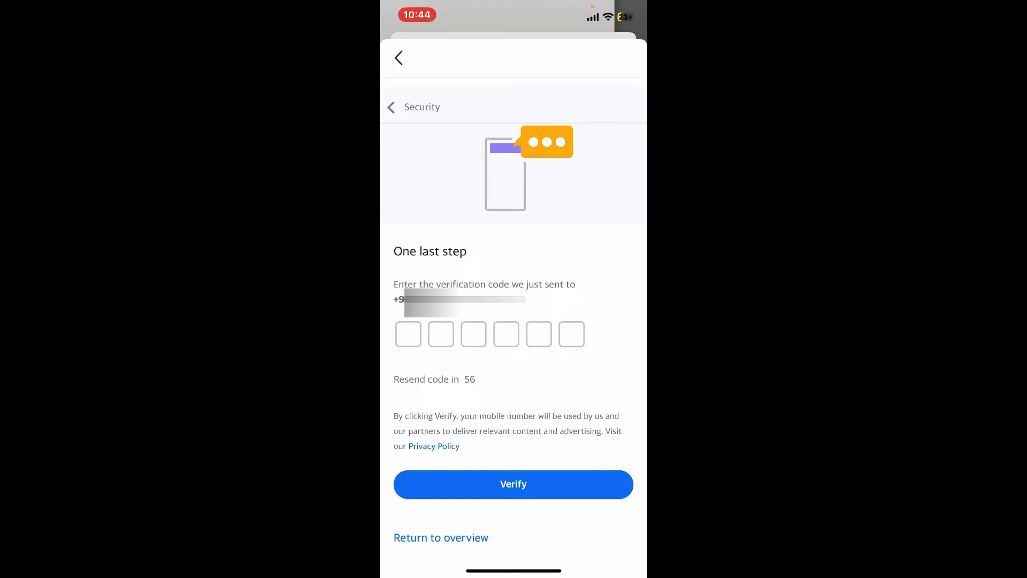
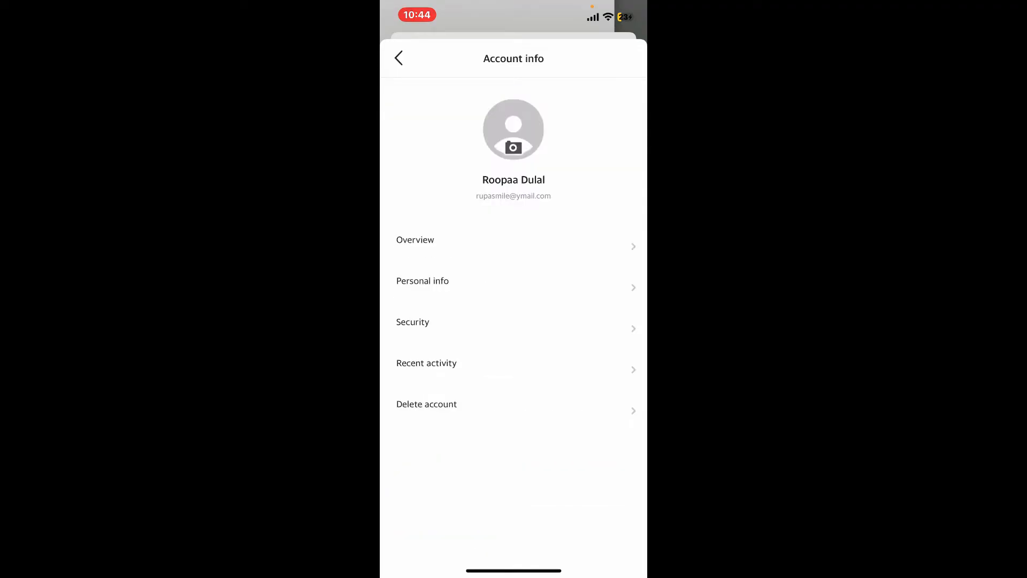
# - Remove the newly added unverified recovery phone number from the Security page
pyautogui.click(412, 321)
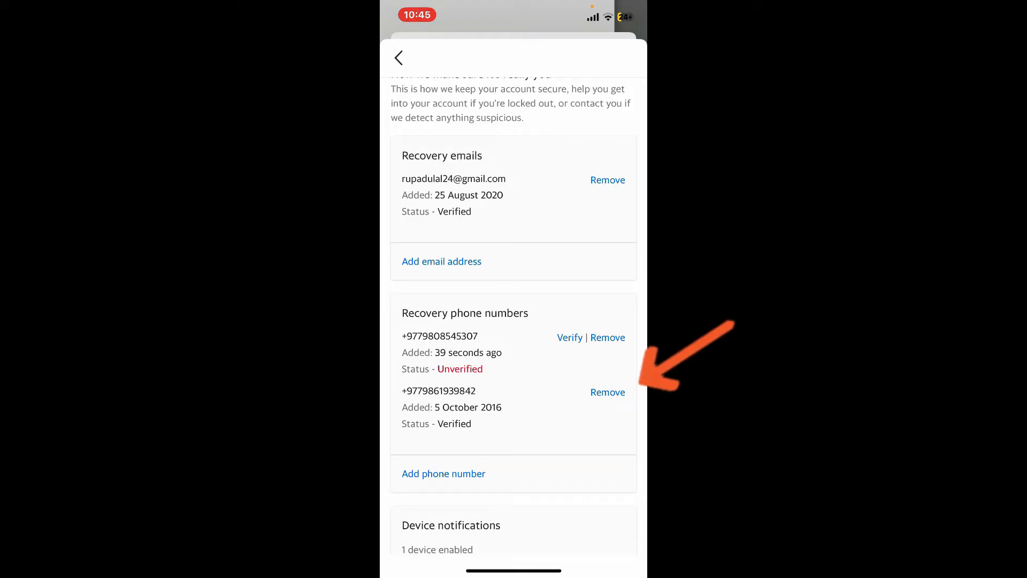
pyautogui.click(607, 337)
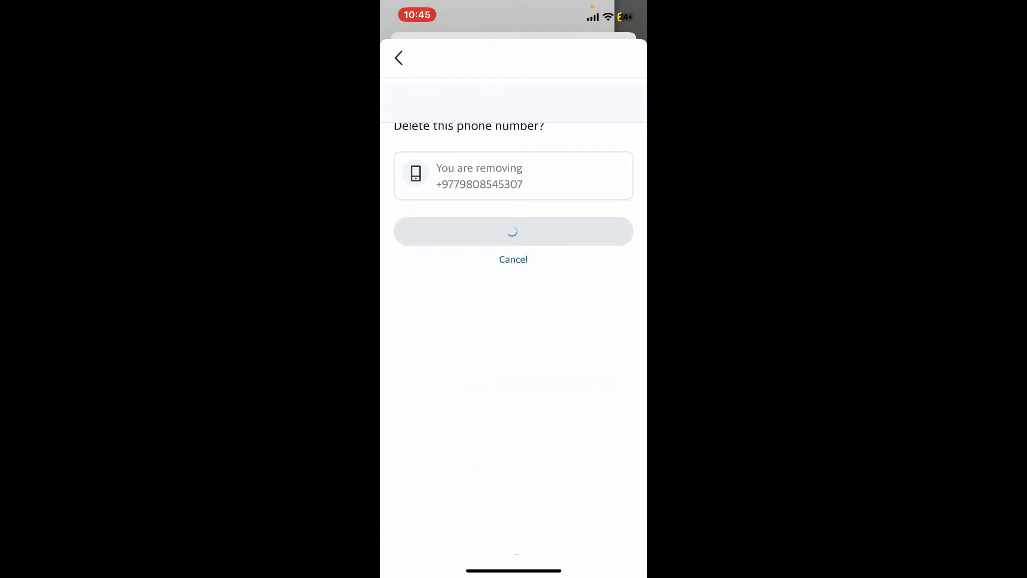